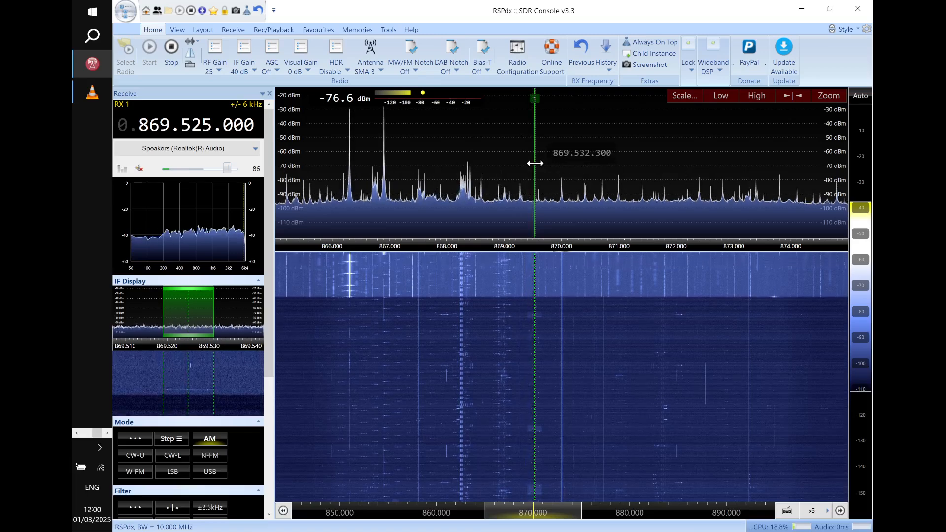
pyautogui.moveTo(535, 144)
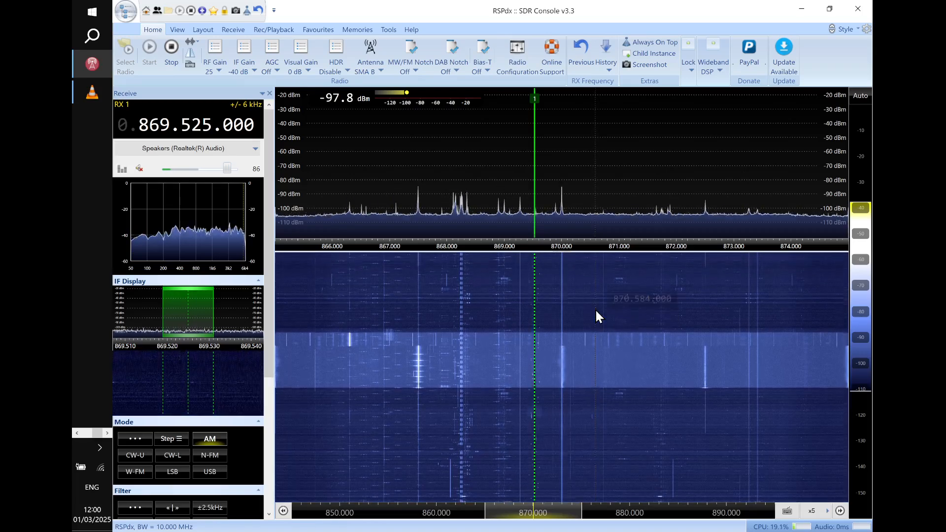
# Step: Switch the receiver's antenna input from SMA B to SMA A
pyautogui.click(215, 55)
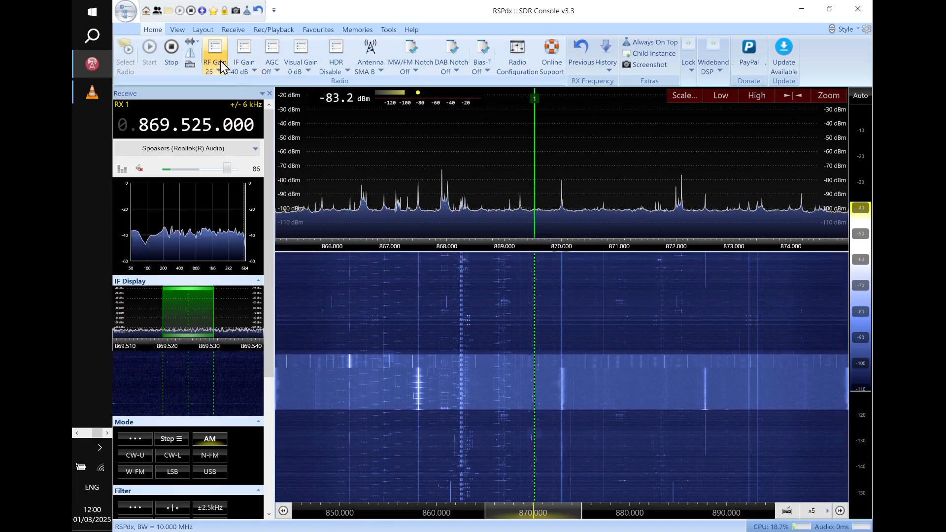
pyautogui.click(214, 51)
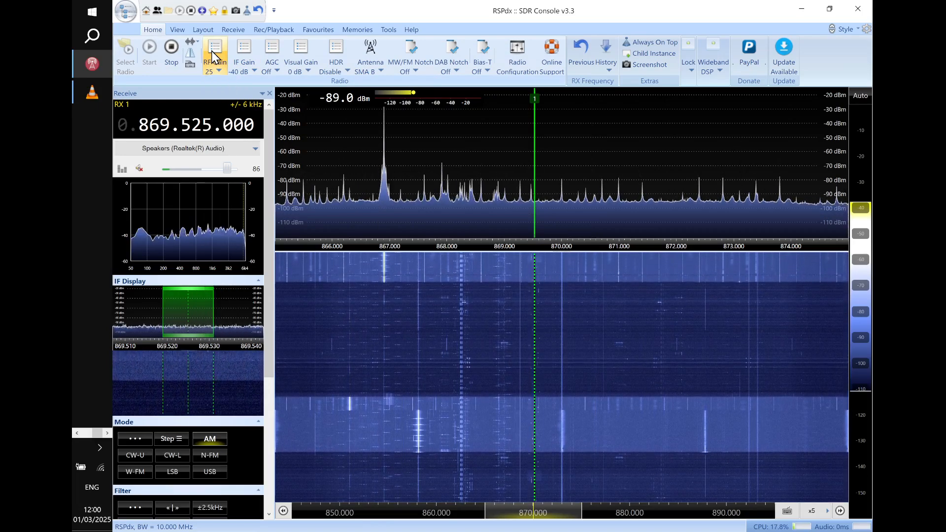
pyautogui.moveTo(271, 51)
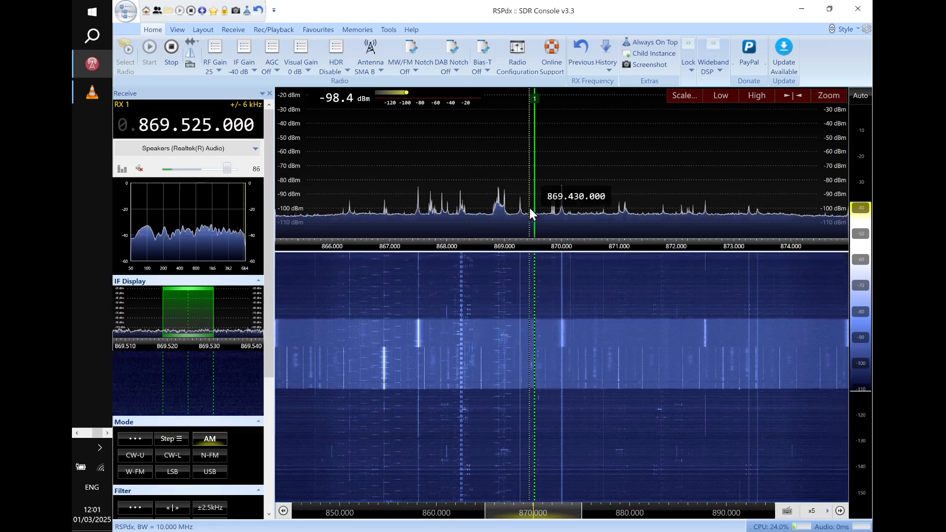
pyautogui.moveTo(561, 169)
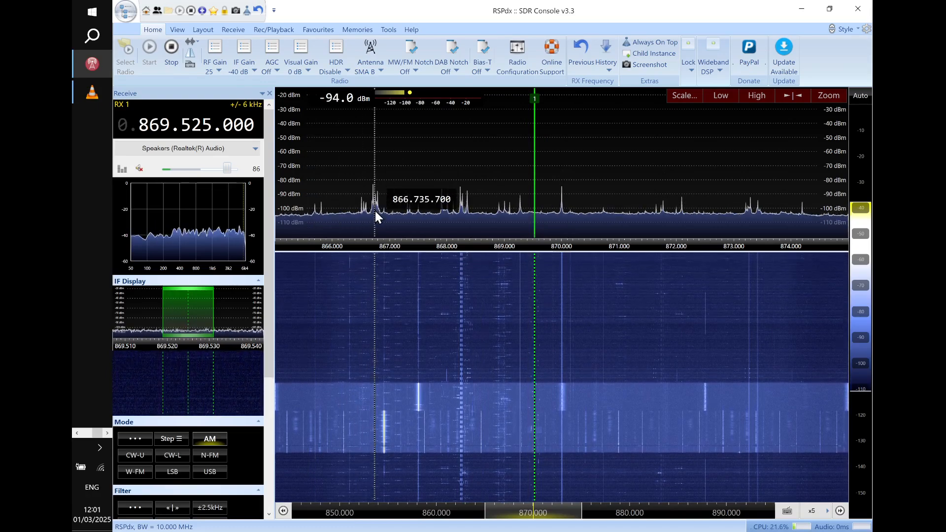
pyautogui.moveTo(389, 217)
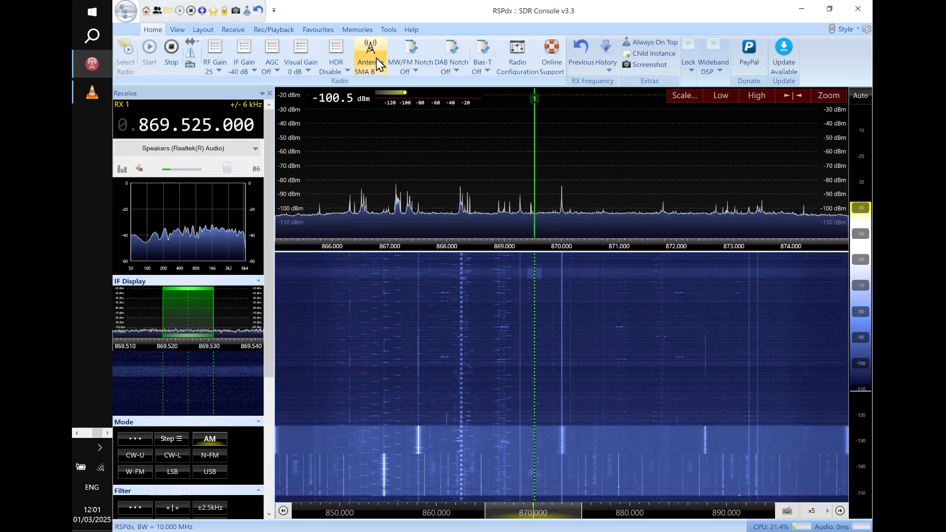
pyautogui.moveTo(369, 57)
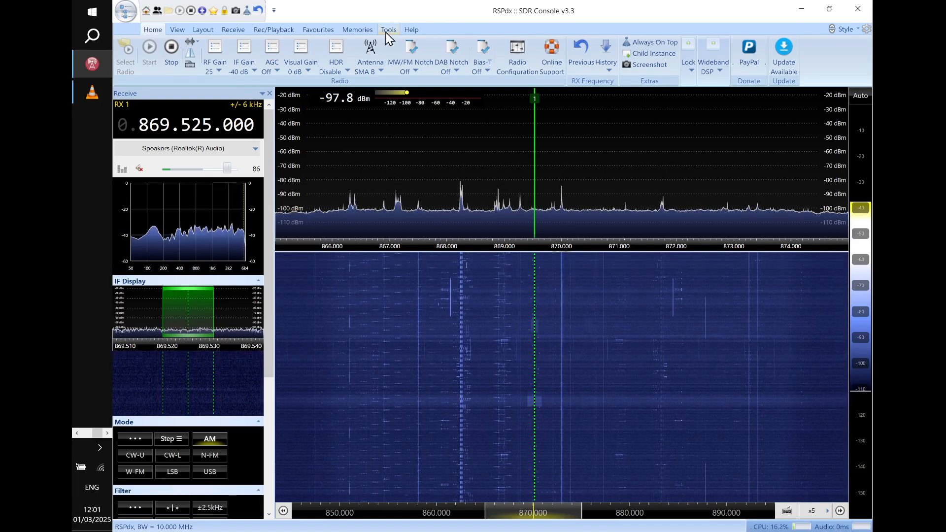
pyautogui.click(370, 54)
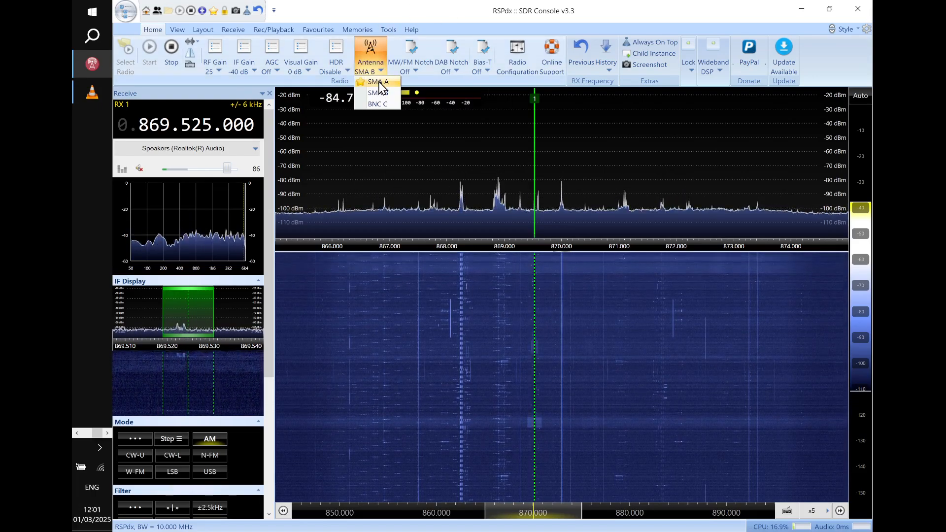
pyautogui.click(377, 82)
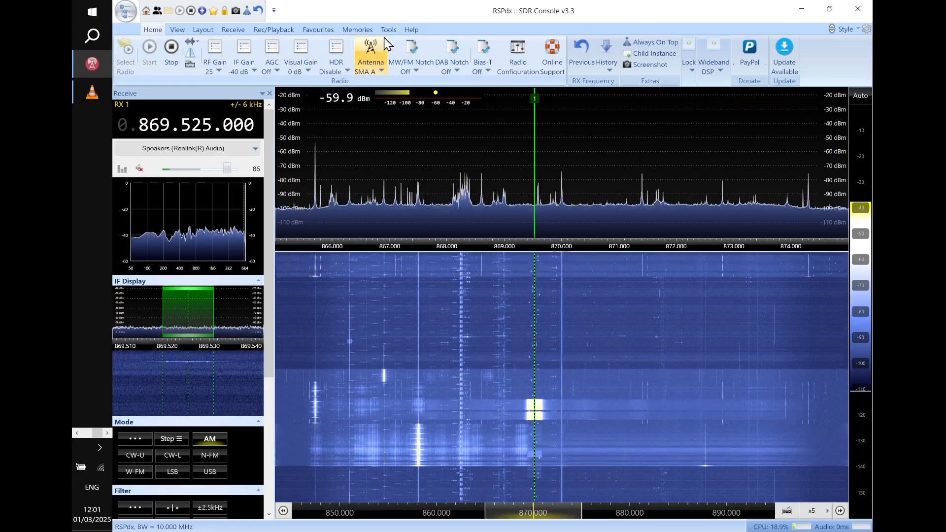
pyautogui.moveTo(374, 66)
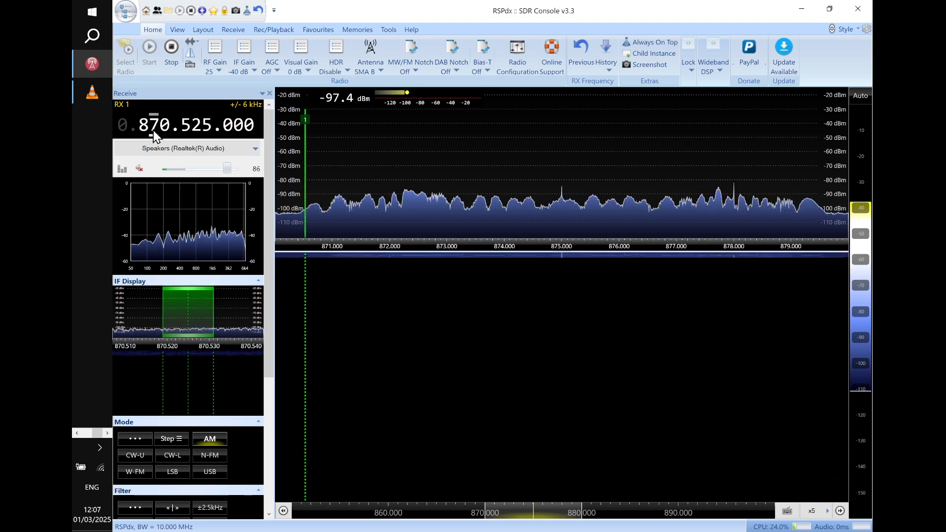
# Step: Scroll the frequency digits down to 866.525 MHz, then bring up the Alt+Tab window switcher
pyautogui.scroll(-3)
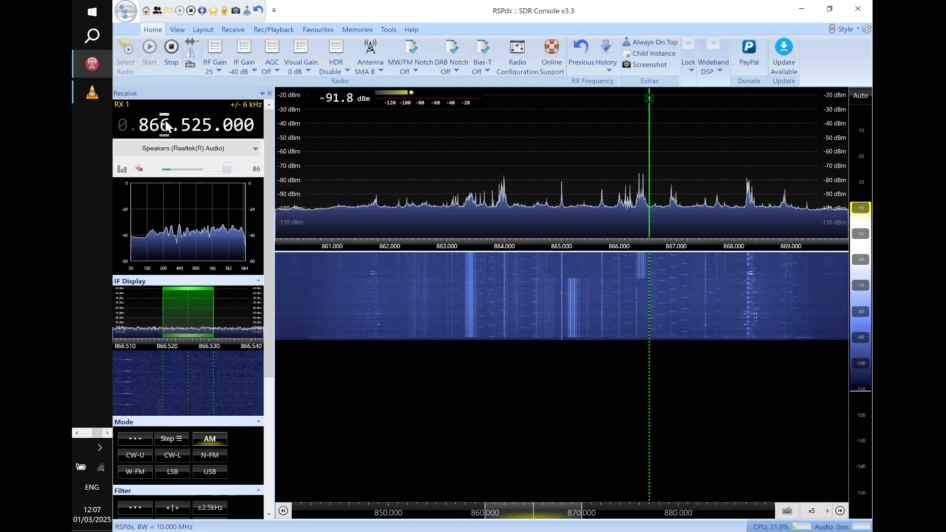
pyautogui.press('alt+tab')
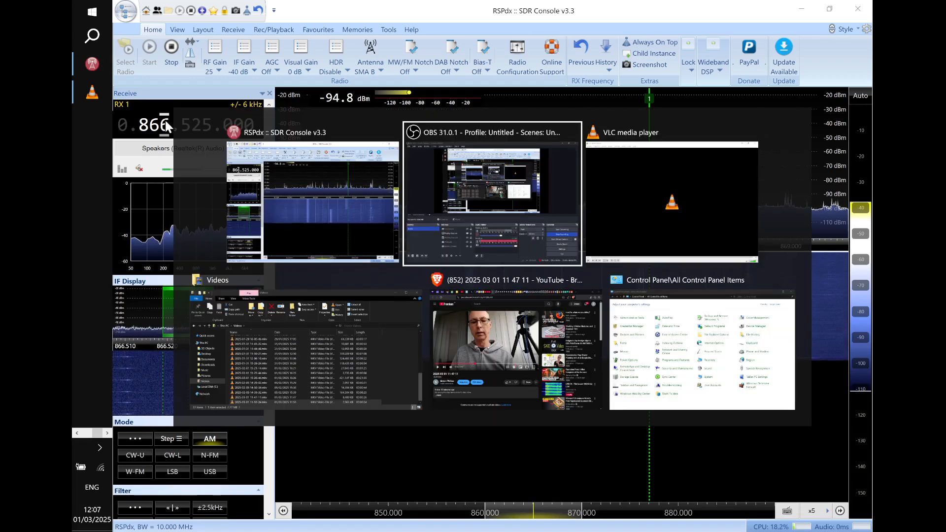